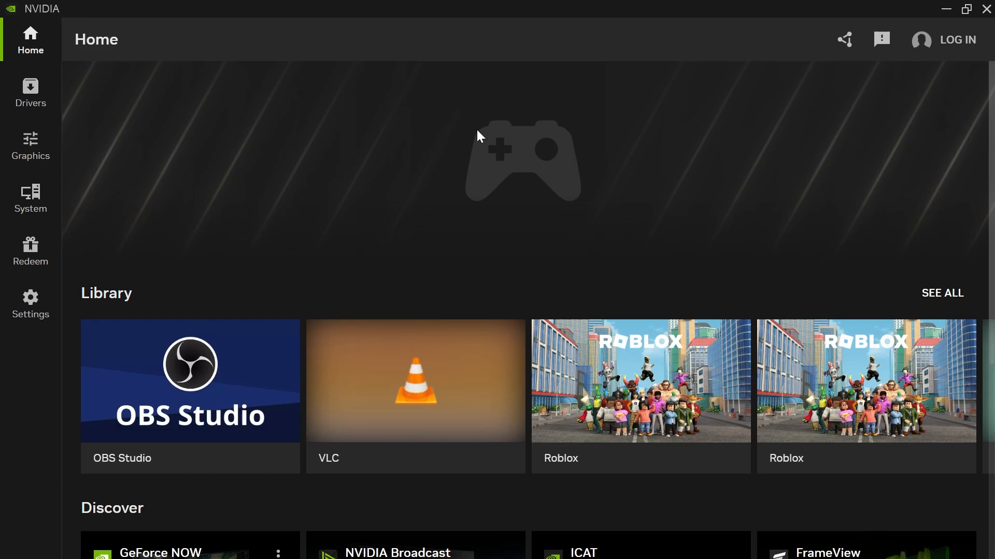
pyautogui.moveTo(429, 158)
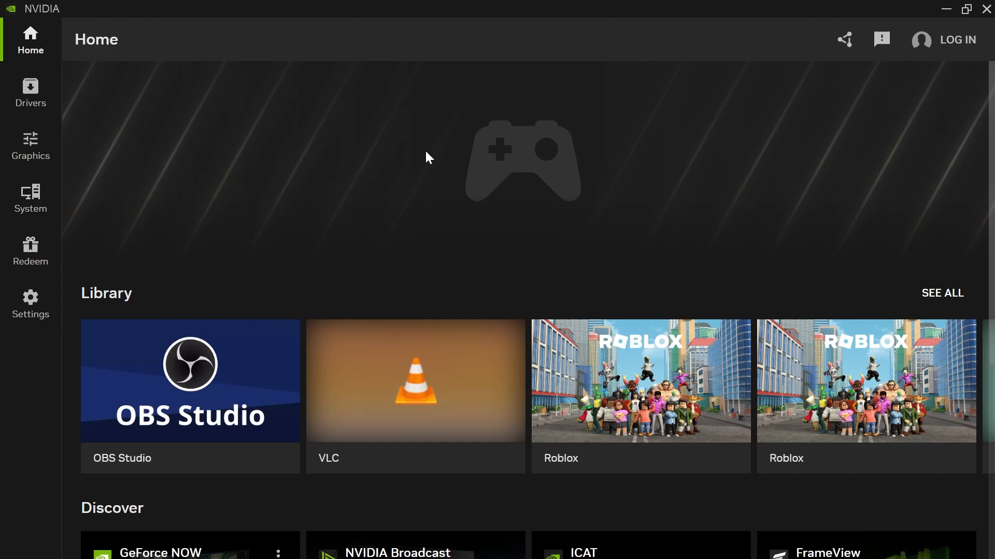
pyautogui.moveTo(38, 63)
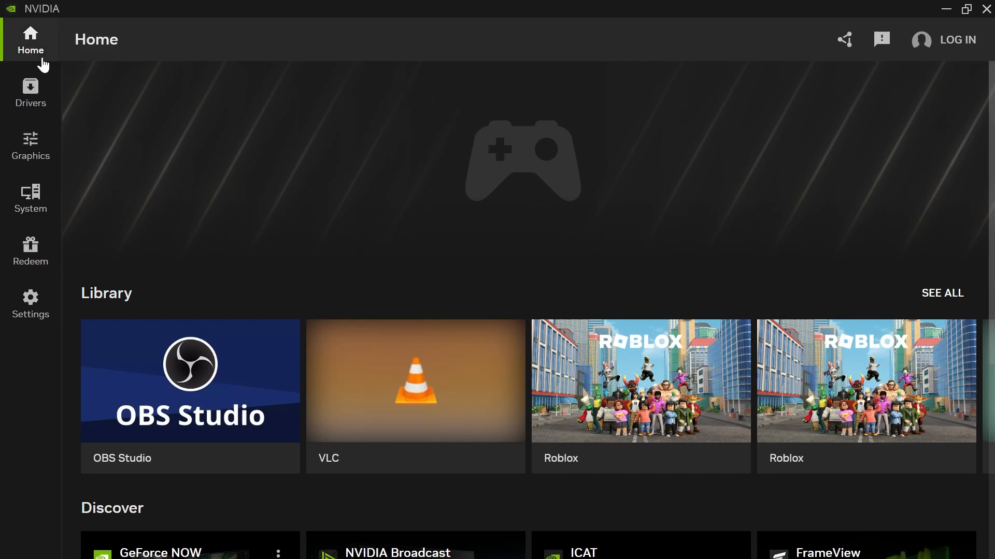
pyautogui.moveTo(98, 15)
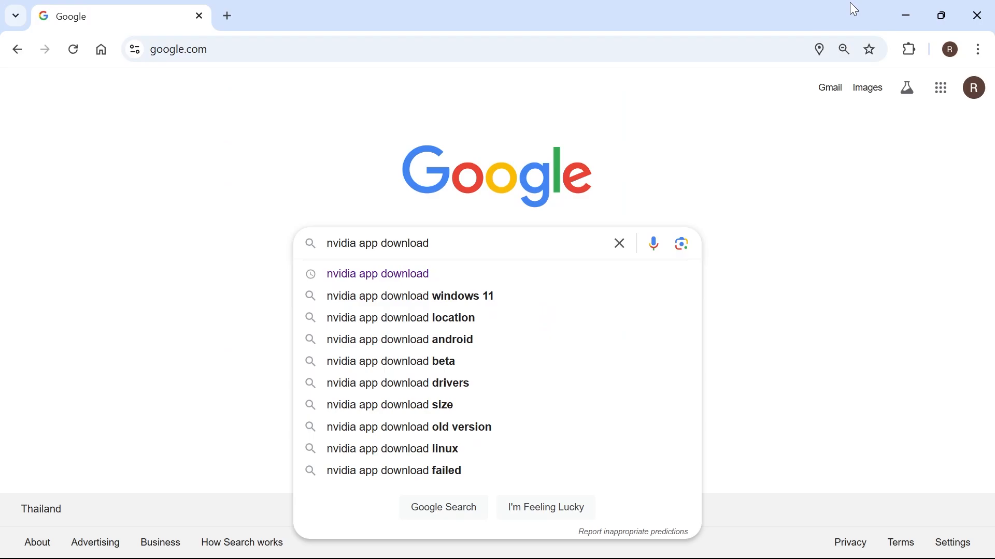
# Step: Search Google for 'nvidia app download' and open the nvidia.com NVIDIA App download page
pyautogui.press('Enter')
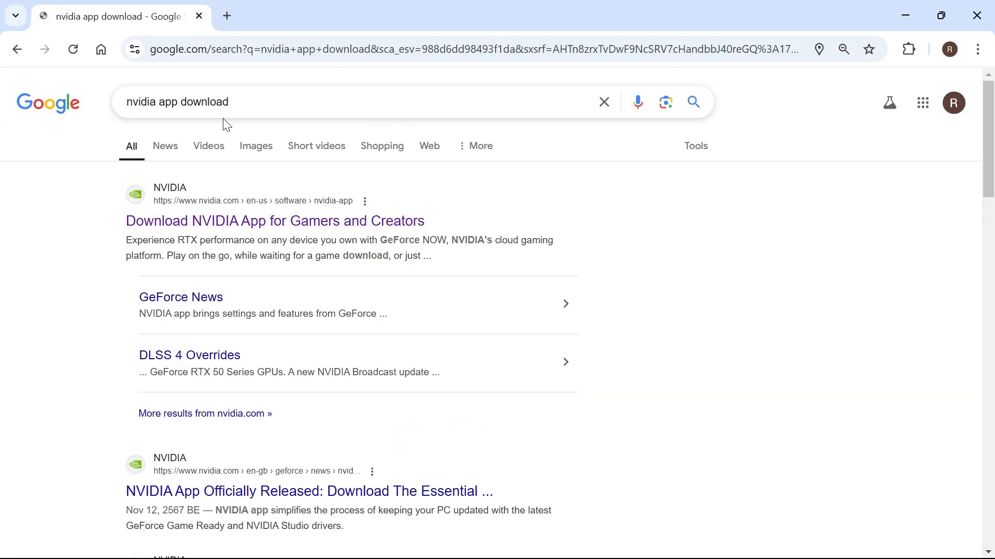
pyautogui.click(274, 221)
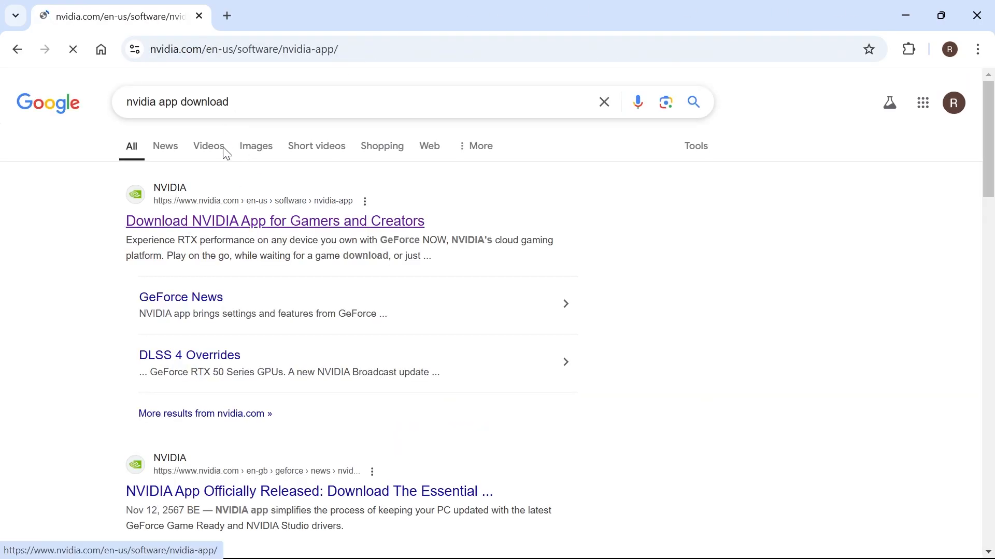
pyautogui.click(274, 221)
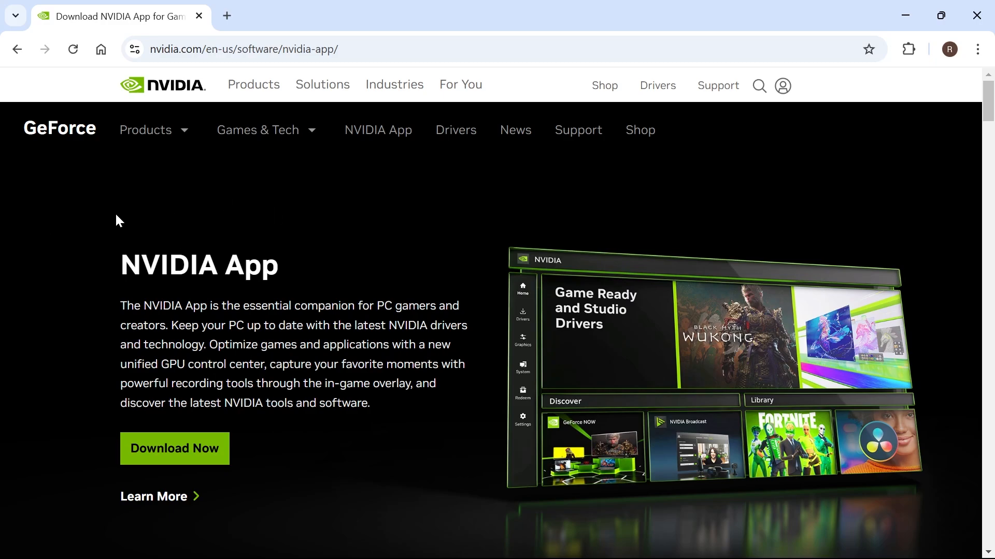
pyautogui.scroll(-3)
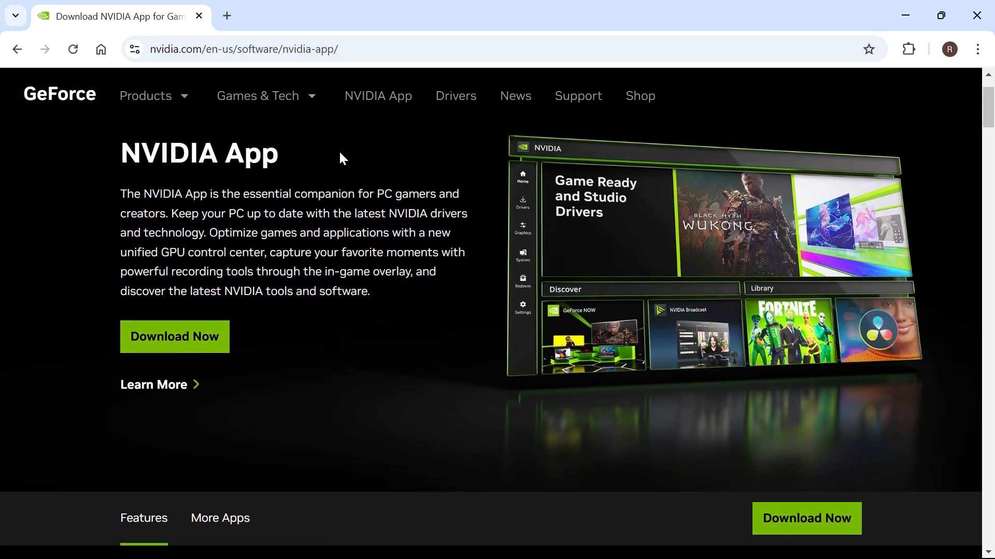
# Step: Find 'nvidia' in the Start menu search and launch the installed NVIDIA App
pyautogui.click(394, 542)
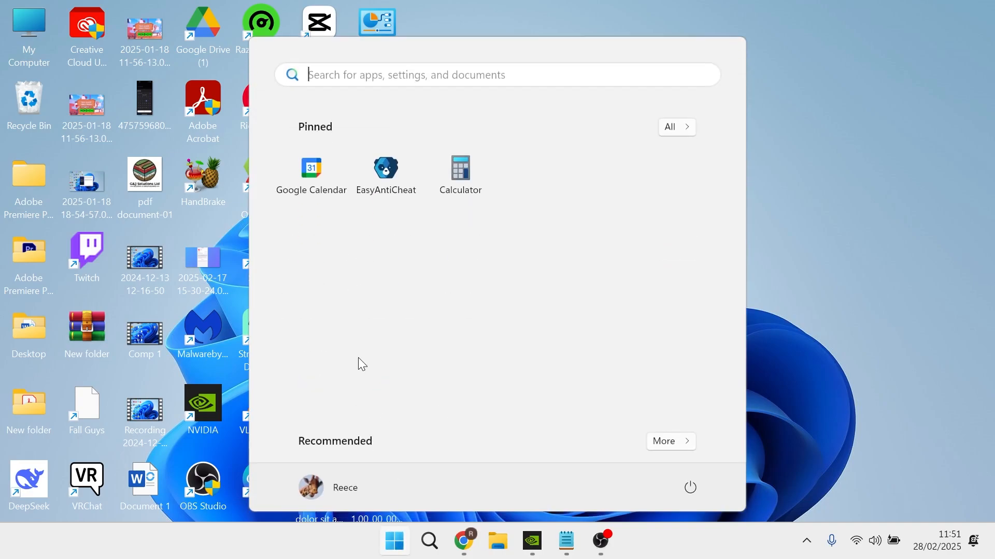
pyautogui.write('nvidia')
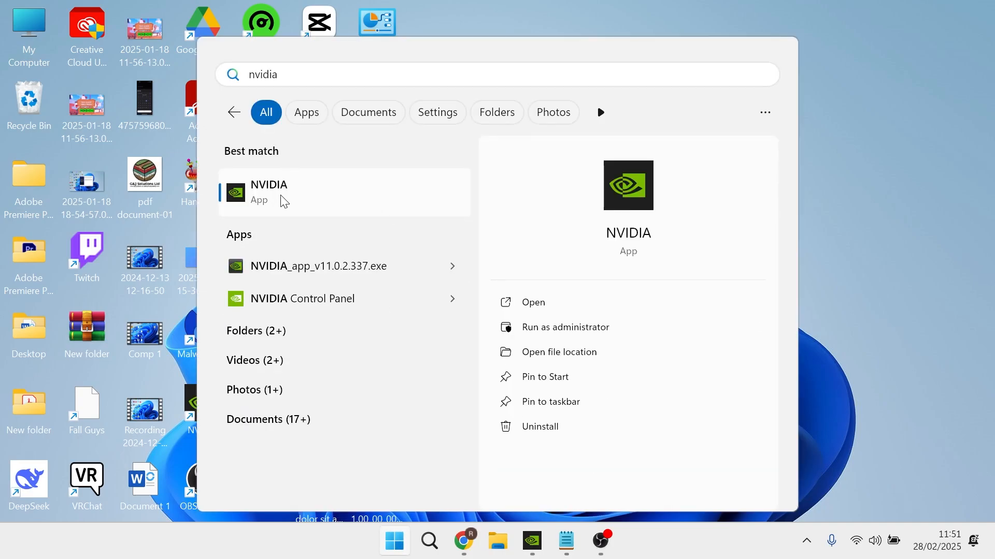
pyautogui.click(268, 192)
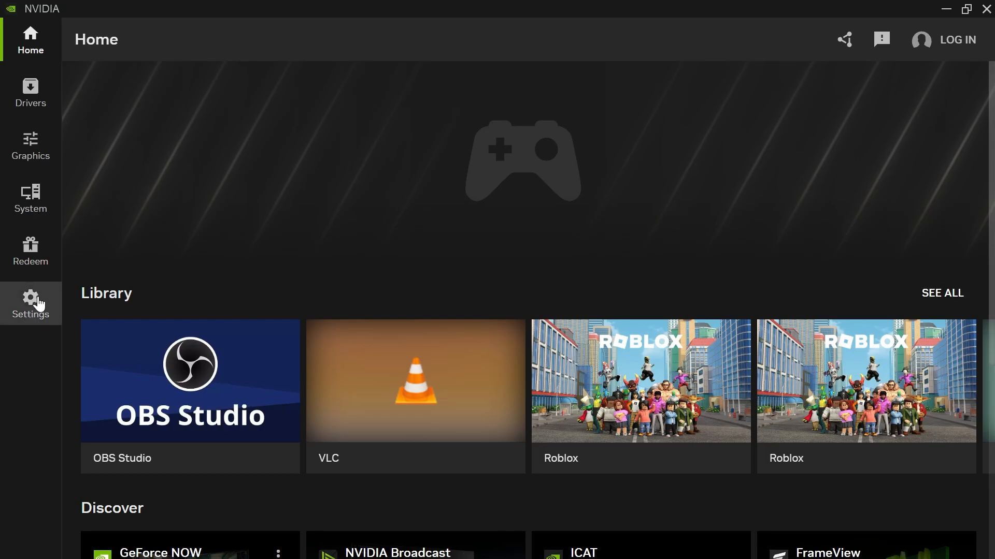
# Step: Go to NVIDIA App Settings, then open the Alt+Z overlay's gear settings list
pyautogui.click(30, 302)
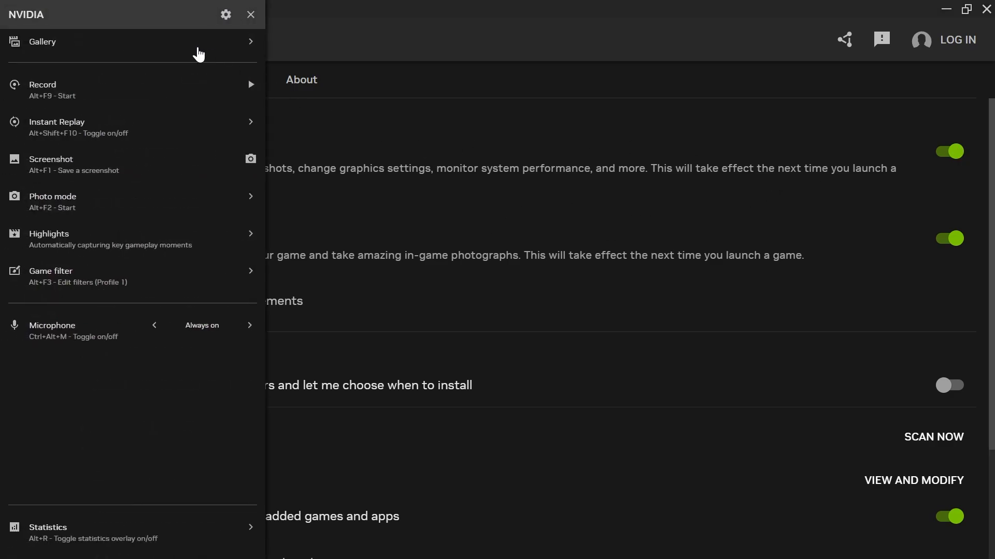
pyautogui.moveTo(187, 41)
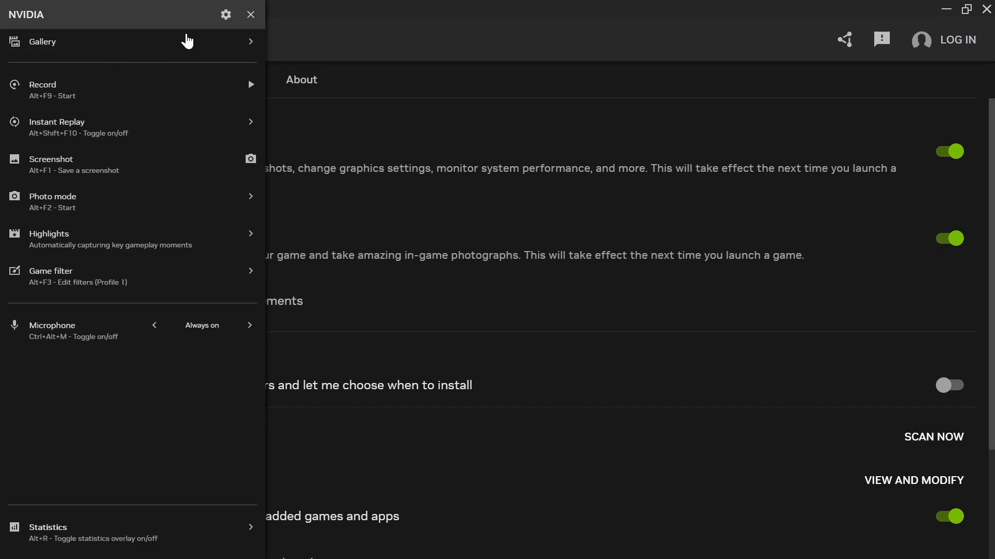
pyautogui.moveTo(229, 11)
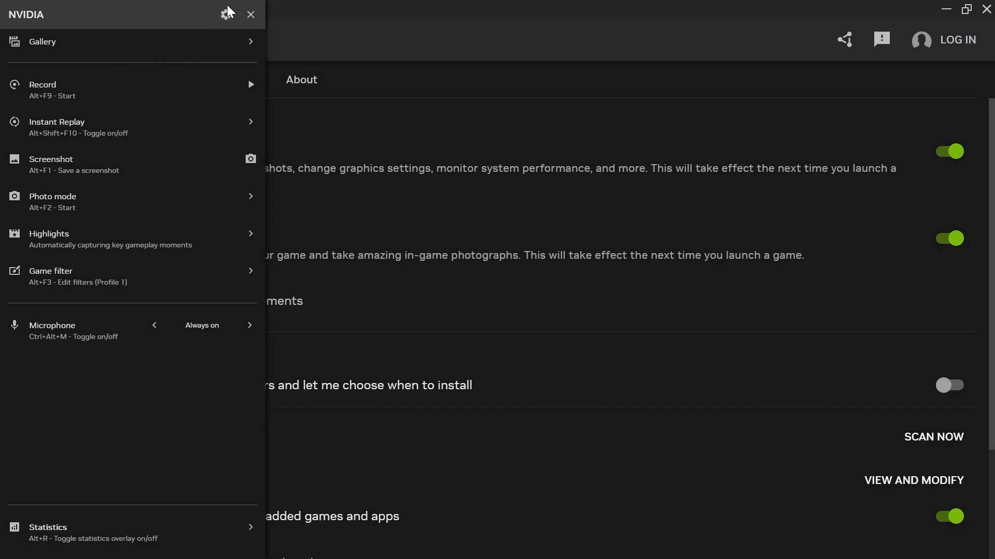
pyautogui.click(224, 14)
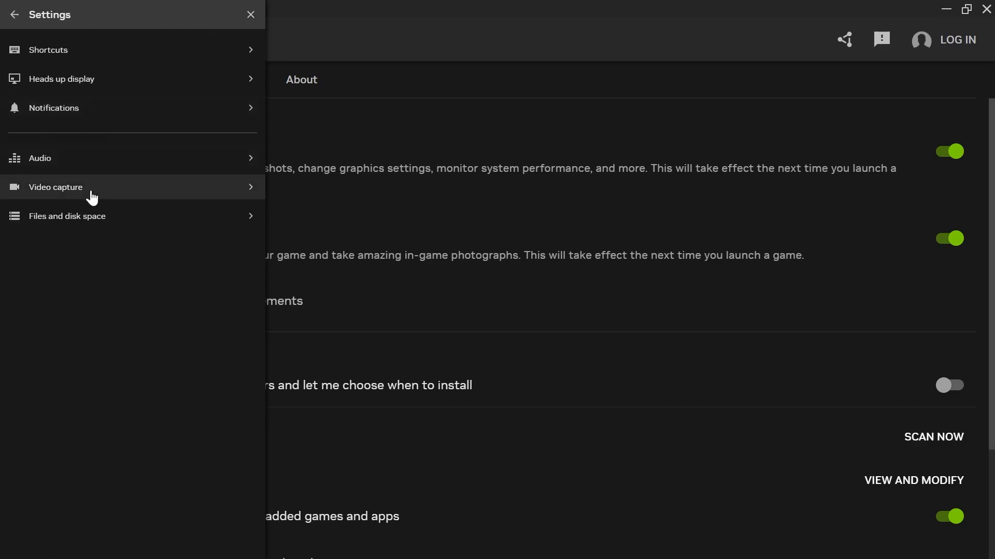
# Step: In Video capture, drag the Instant Replay length slider from 5 minutes to 00:30
pyautogui.click(55, 187)
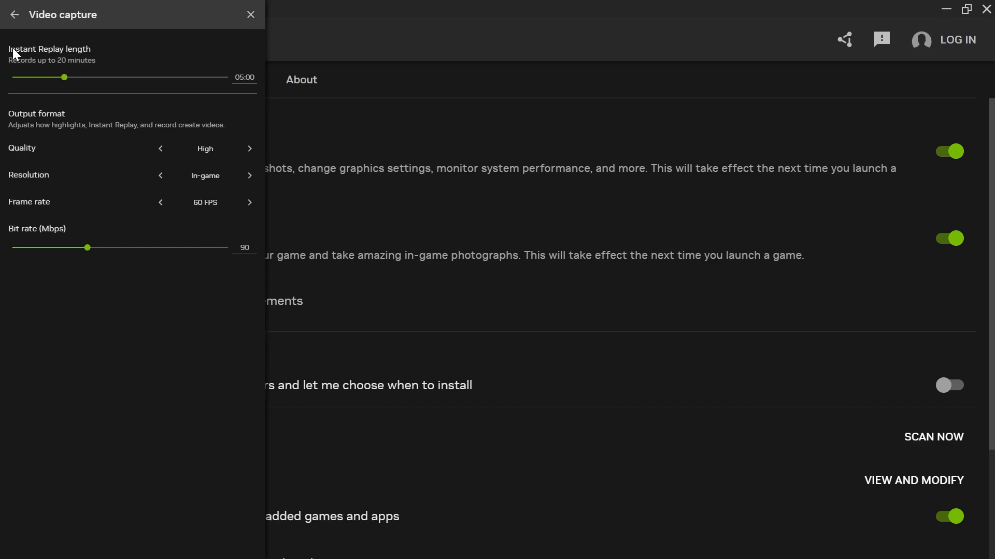
pyautogui.moveTo(114, 81)
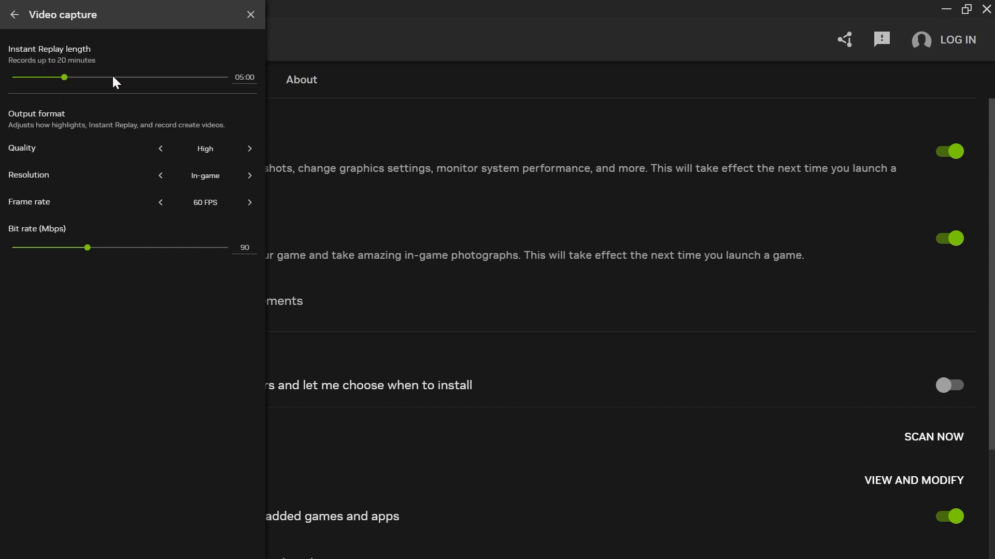
pyautogui.moveTo(74, 78)
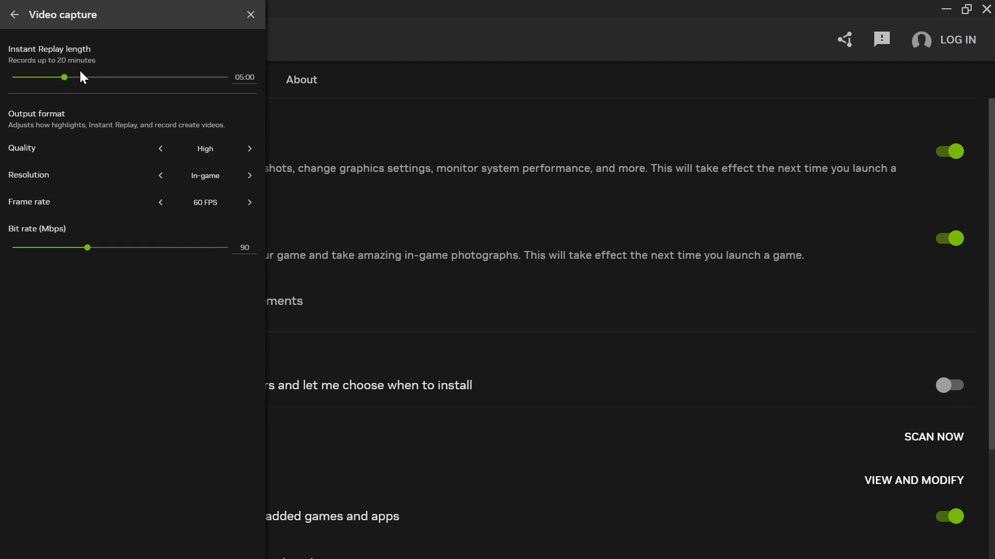
pyautogui.moveTo(218, 87)
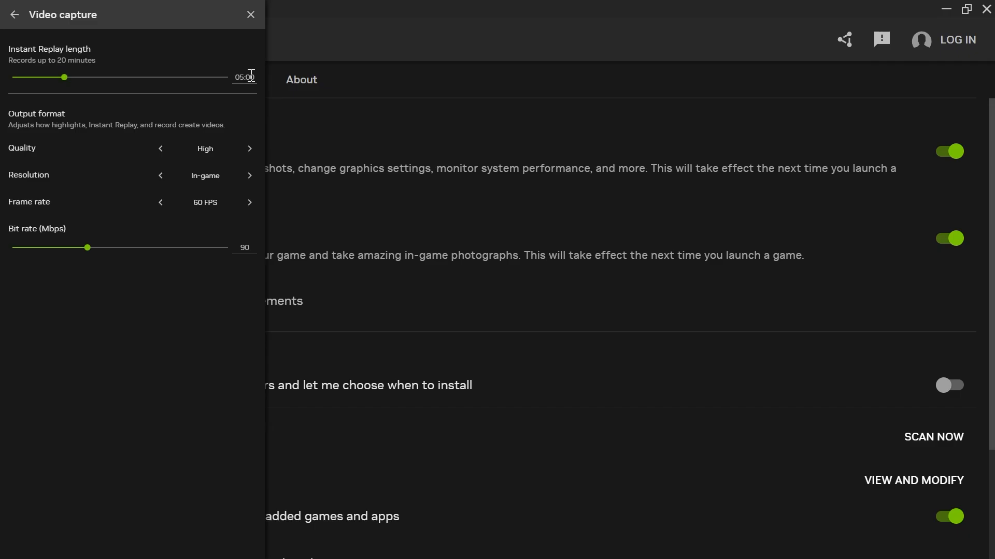
pyautogui.moveTo(64, 77); pyautogui.dragTo(45, 79)
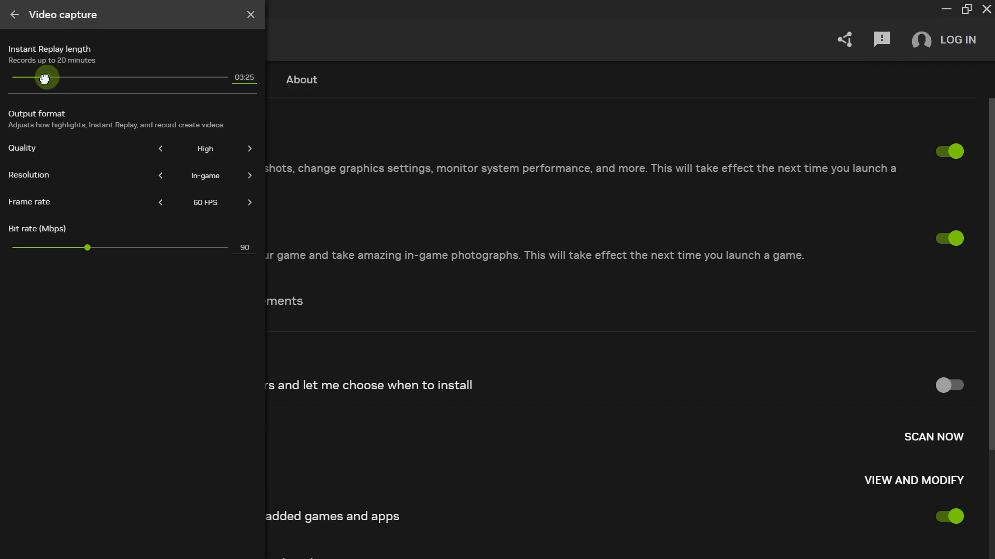
pyautogui.moveTo(45, 78); pyautogui.dragTo(16, 78)
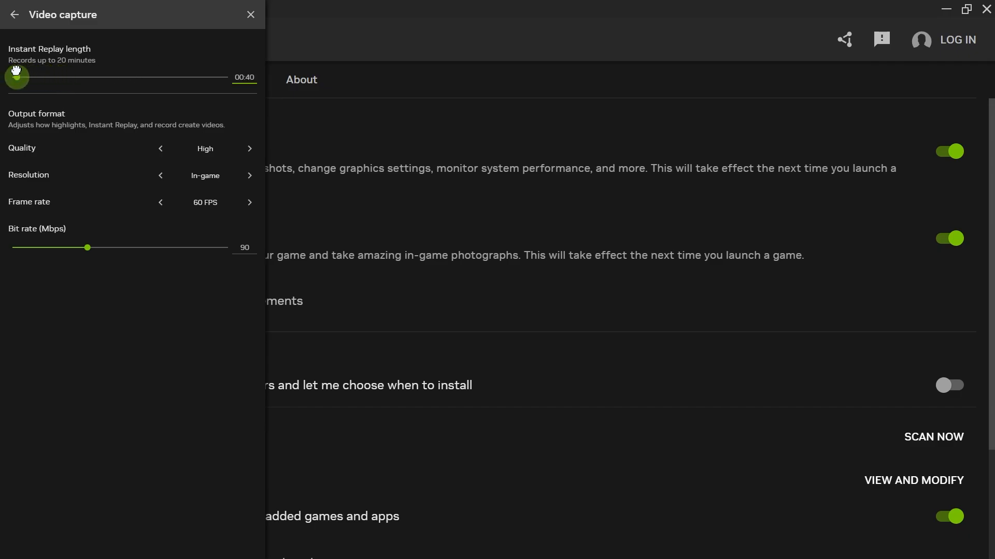
pyautogui.moveTo(16, 78); pyautogui.dragTo(14, 77)
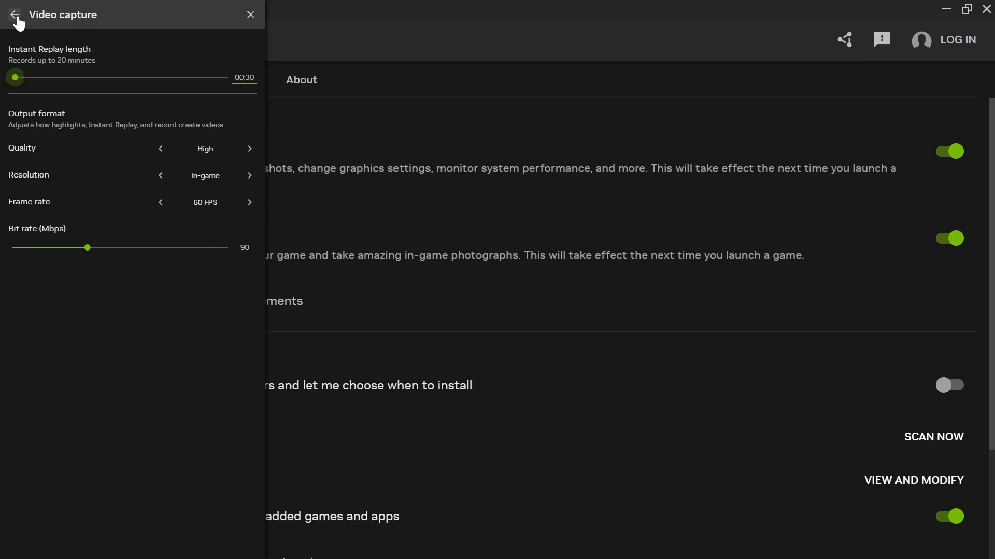
pyautogui.click(14, 15)
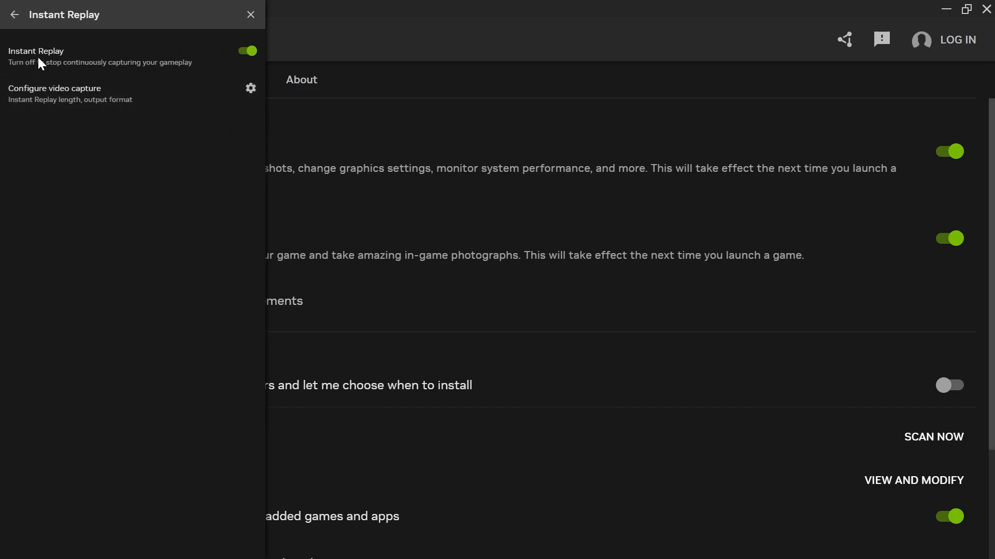
pyautogui.moveTo(229, 46)
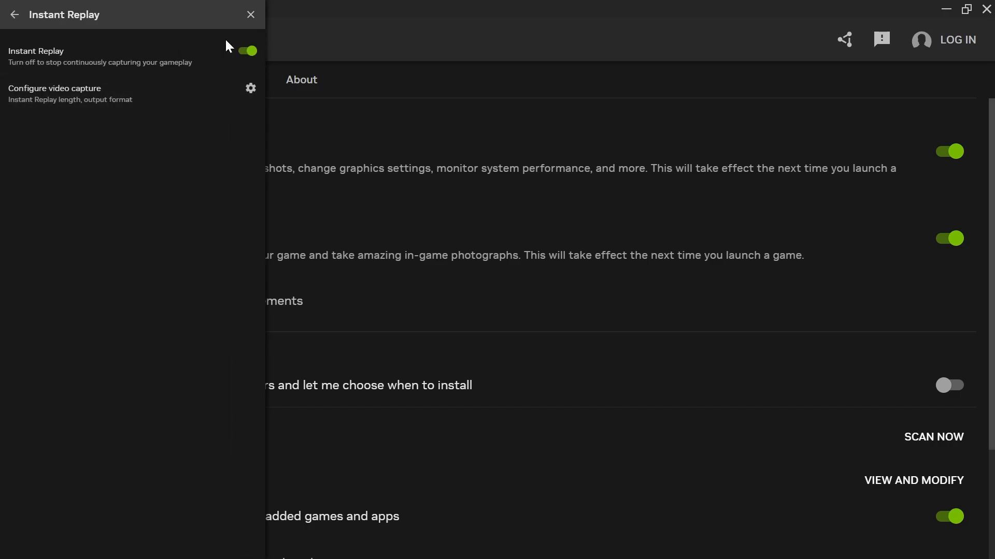
pyautogui.moveTo(16, 14)
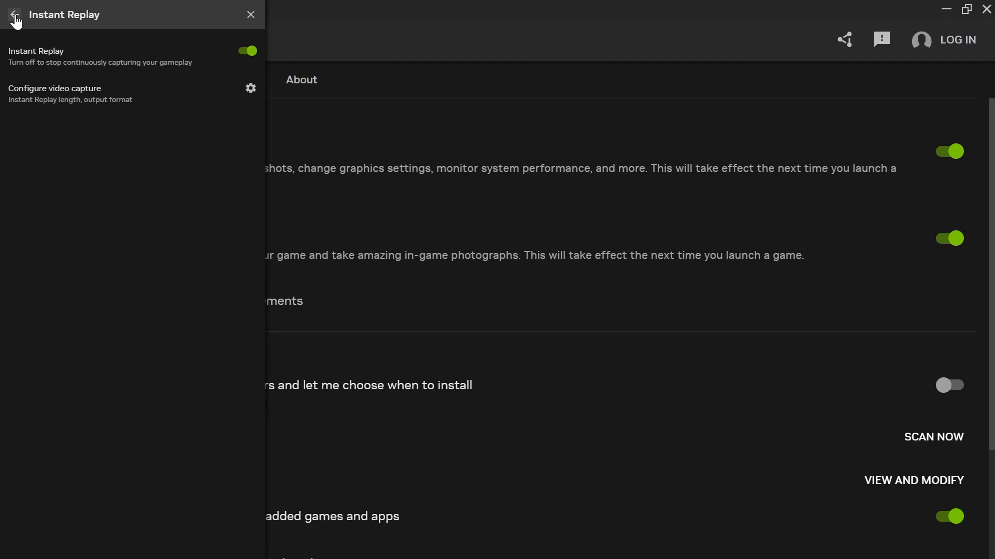
# Step: With Instant Replay on, return to the main overlay menu showing last 30 seconds
pyautogui.click(17, 12)
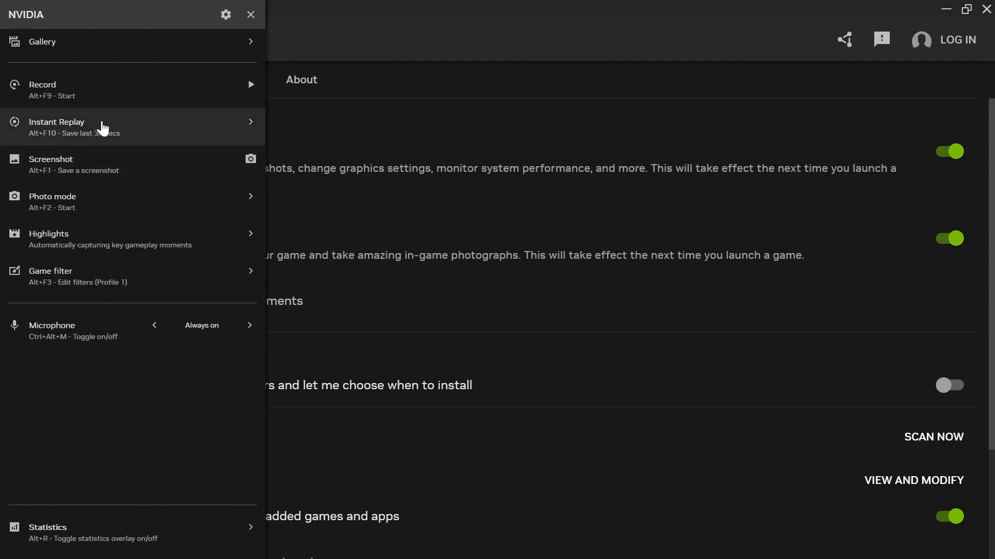
pyautogui.moveTo(117, 135)
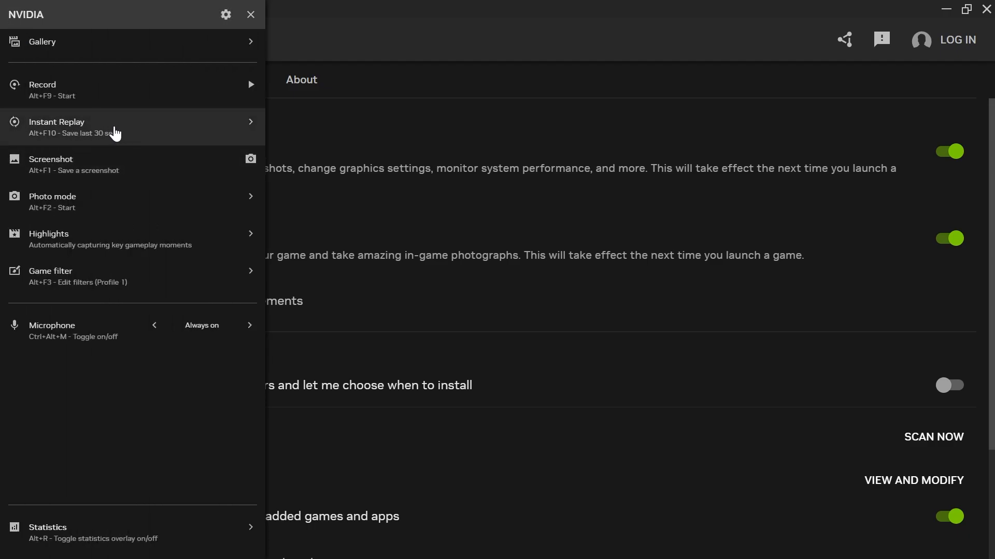
pyautogui.moveTo(35, 146)
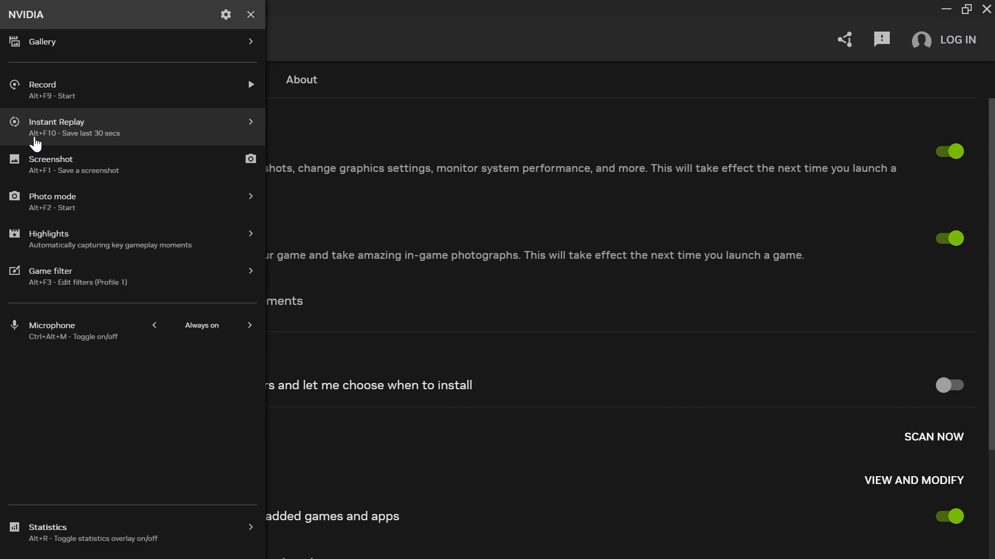
pyautogui.moveTo(59, 144)
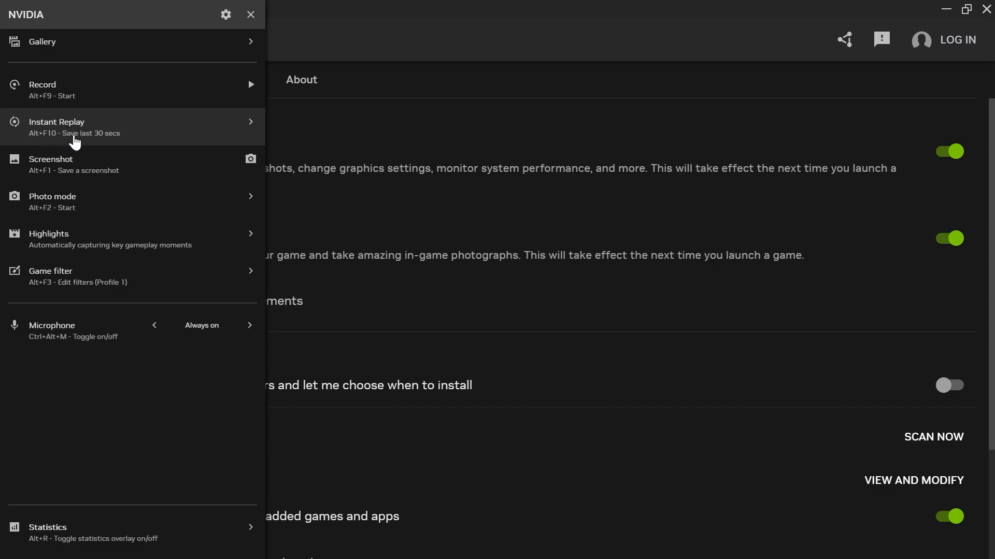
pyautogui.moveTo(161, 138)
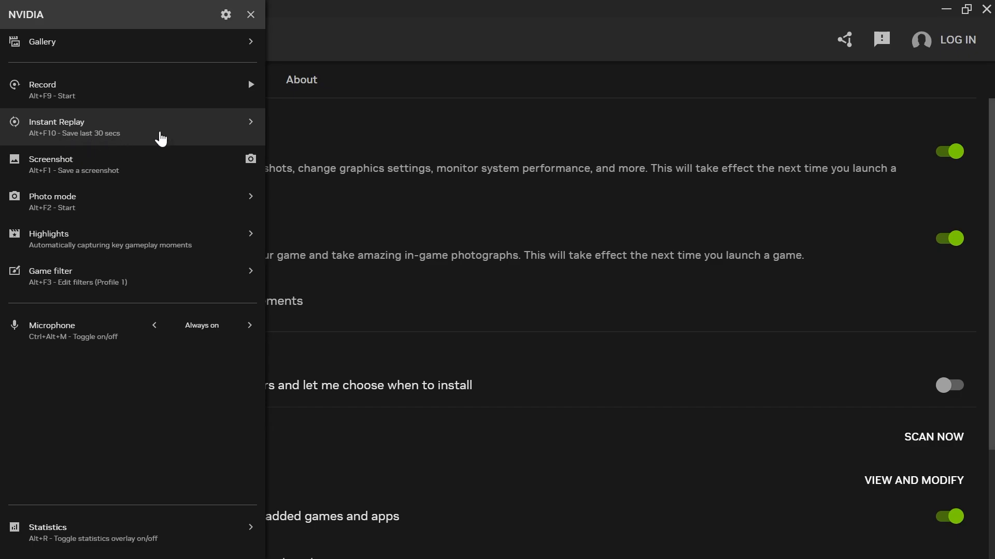
pyautogui.moveTo(62, 137)
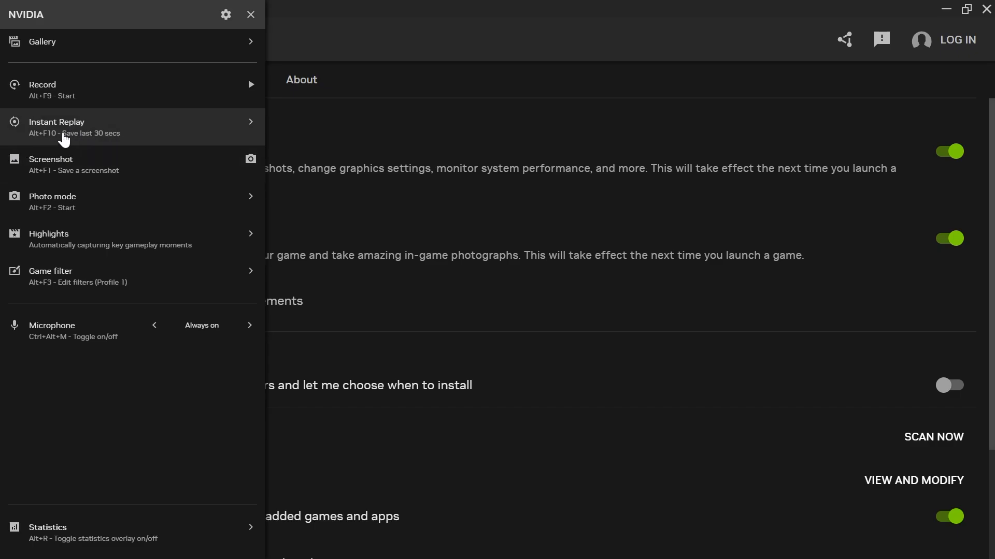
pyautogui.moveTo(35, 146)
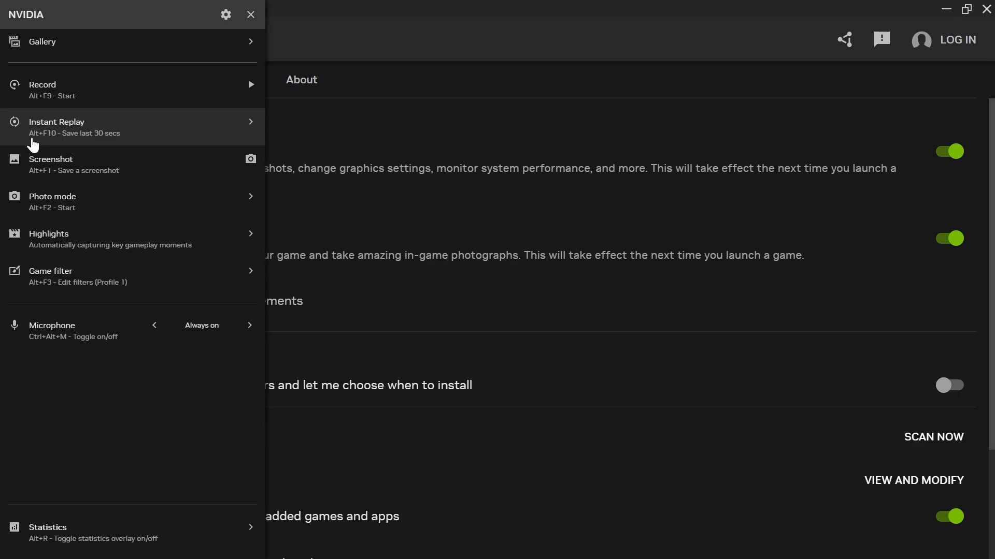
pyautogui.moveTo(107, 128)
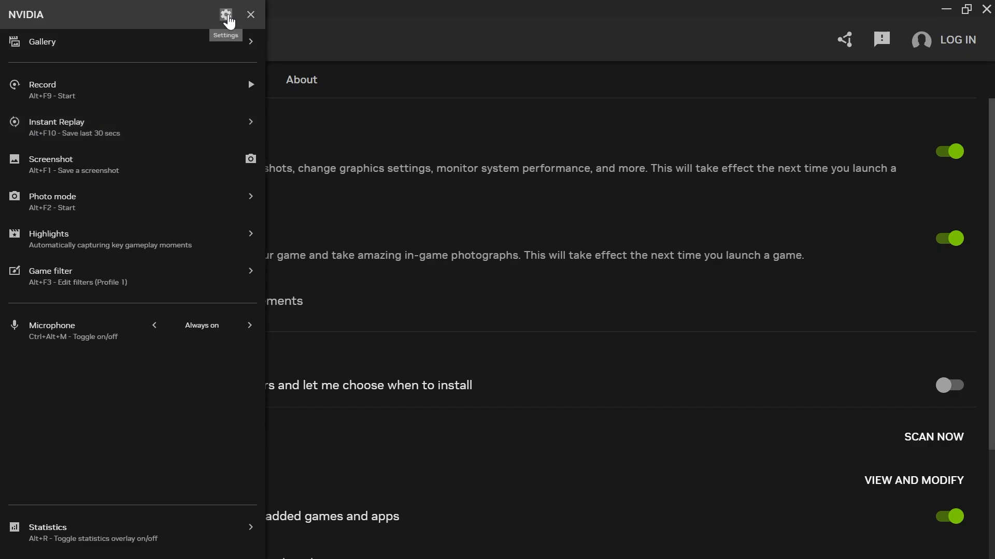
pyautogui.click(227, 14)
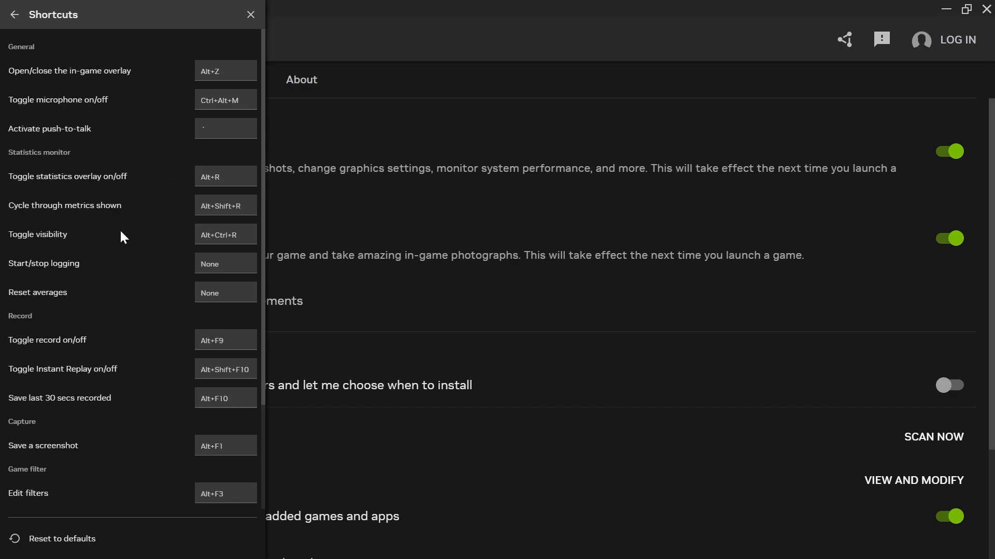
pyautogui.scroll(-3)
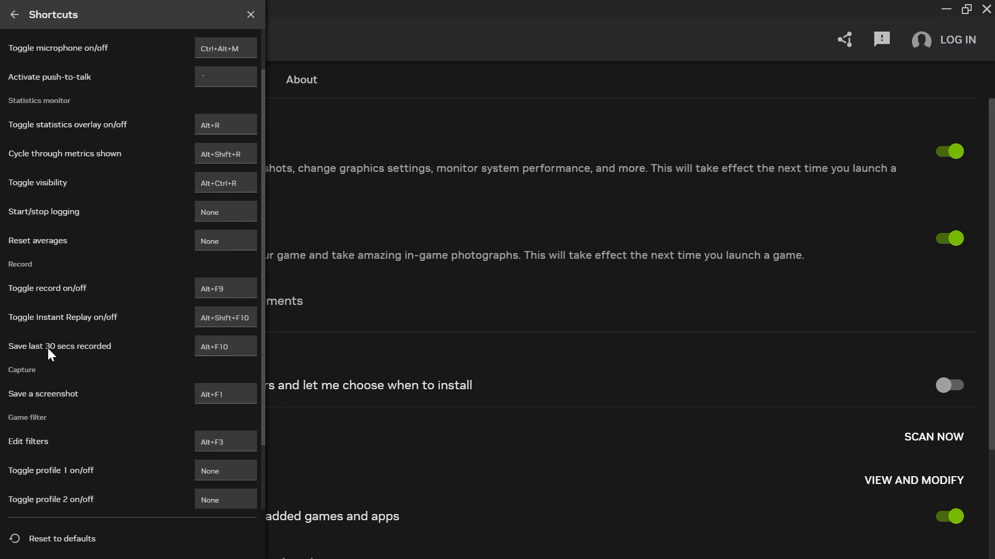
pyautogui.moveTo(254, 335)
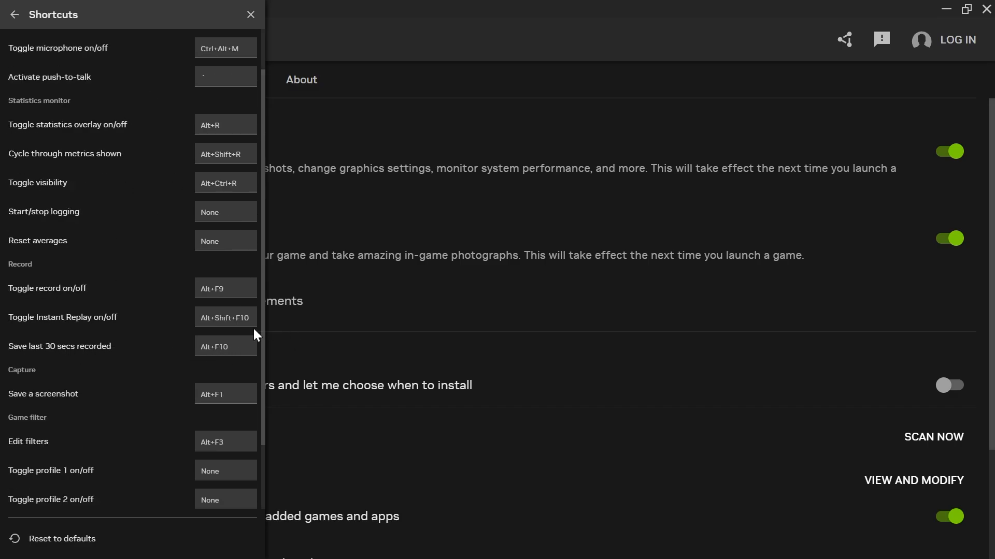
pyautogui.moveTo(200, 361)
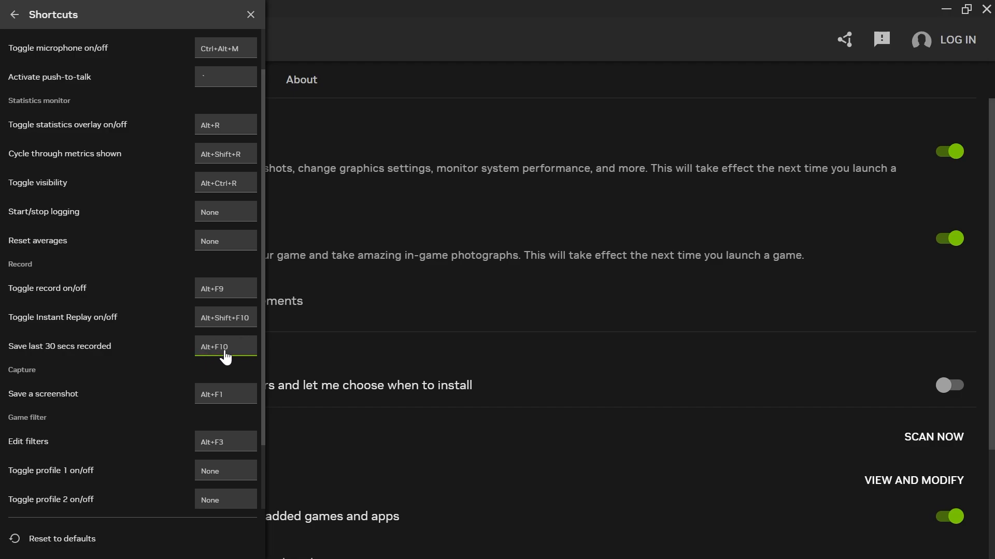
pyautogui.moveTo(224, 352)
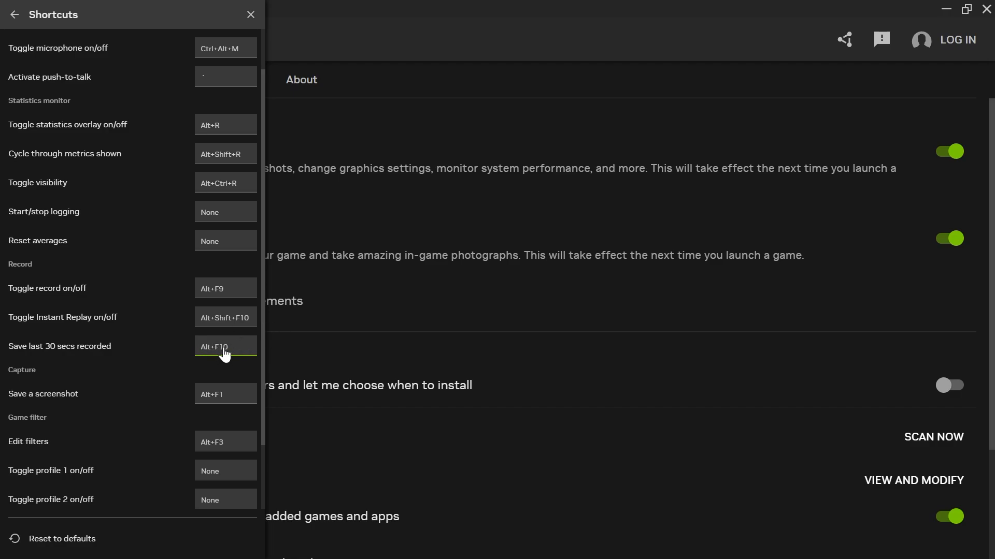
pyautogui.click(14, 14)
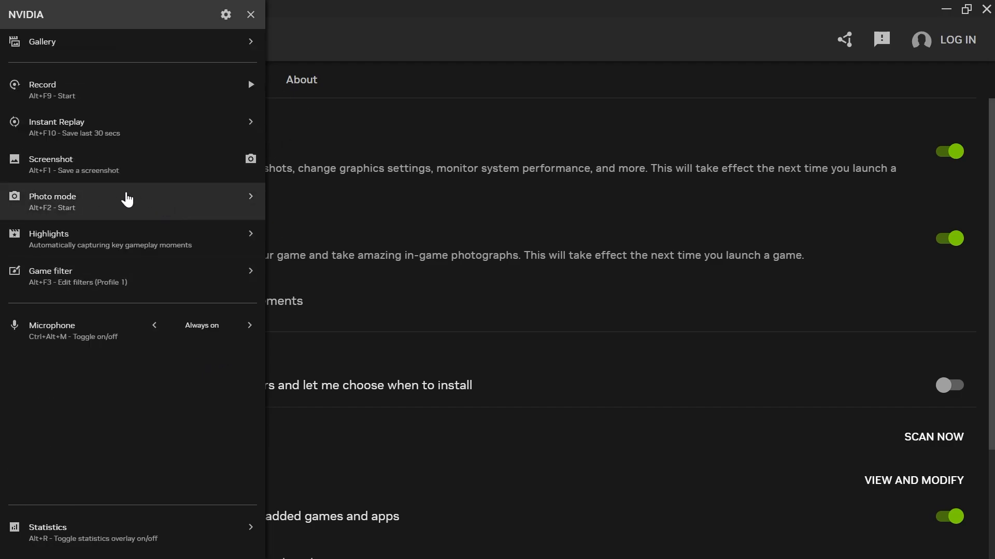
pyautogui.moveTo(33, 138)
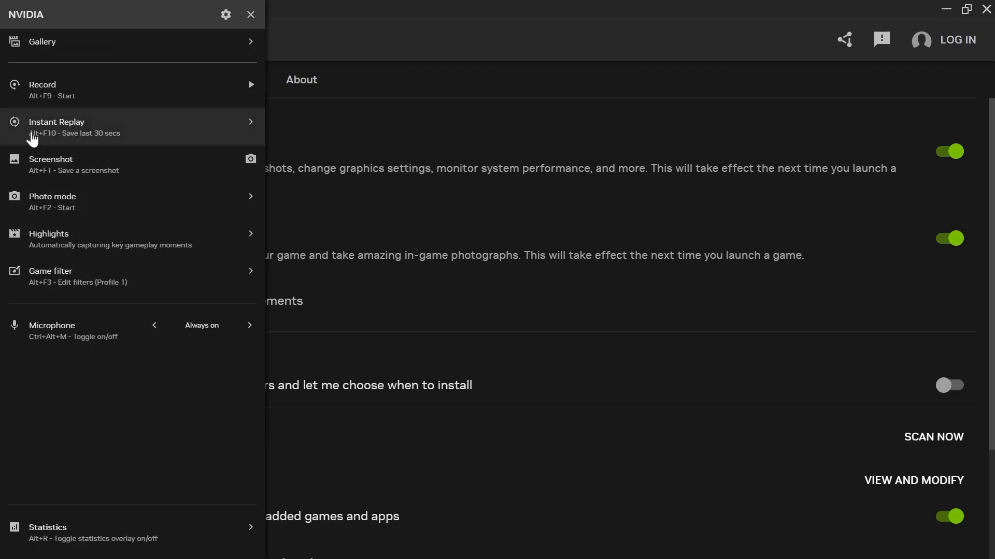
pyautogui.moveTo(44, 50)
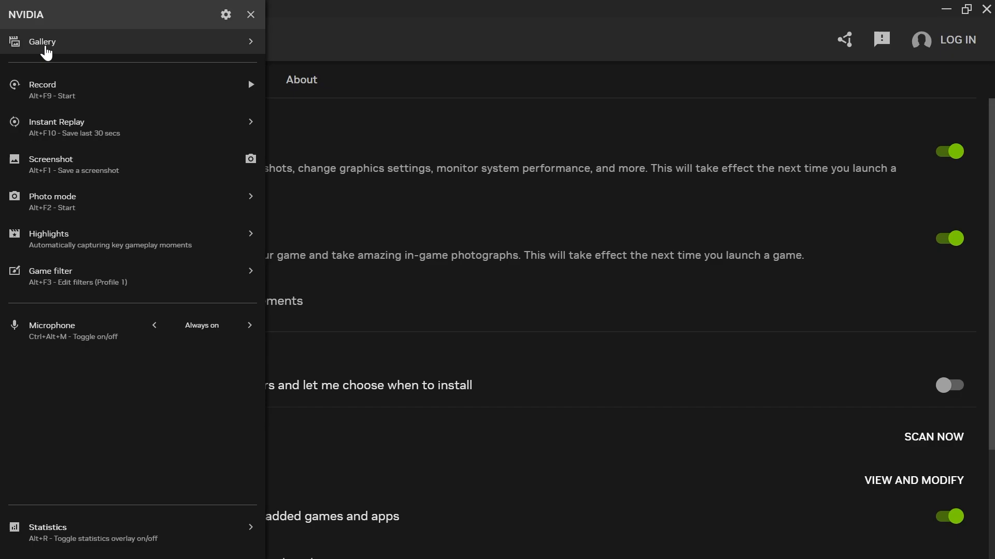
# Step: Open Gallery from the NVIDIA overlay menu, showing no recorded videos yet
pyautogui.click(43, 41)
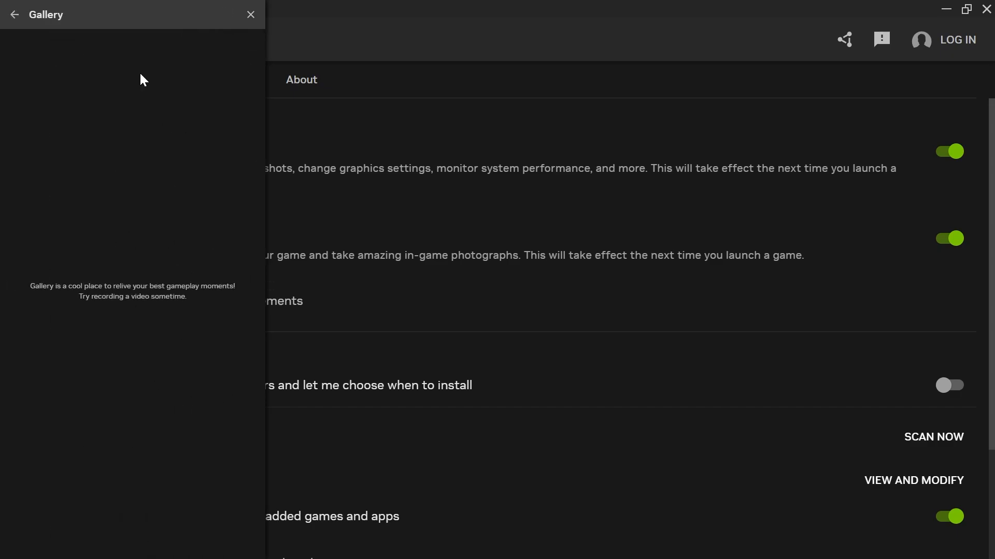
pyautogui.moveTo(136, 170)
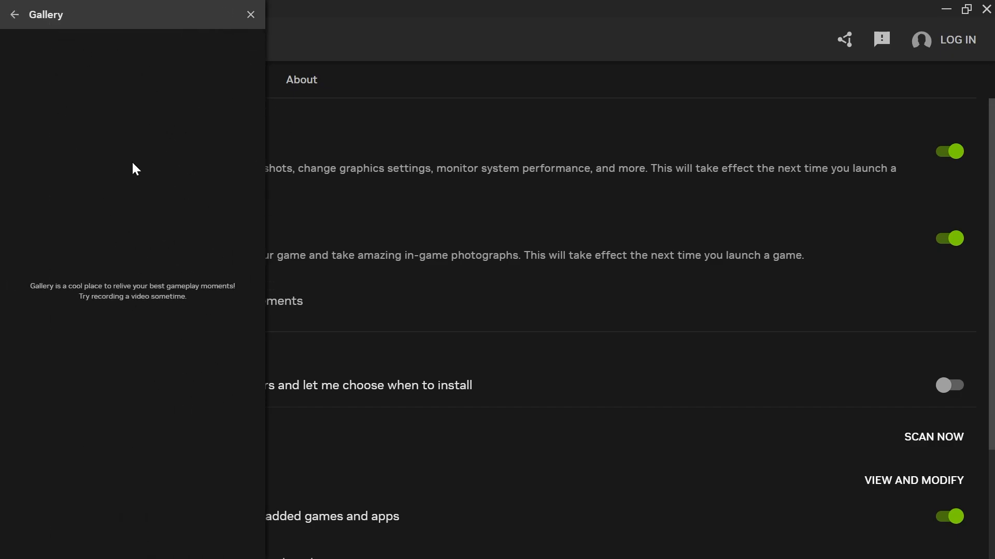
pyautogui.moveTo(172, 161)
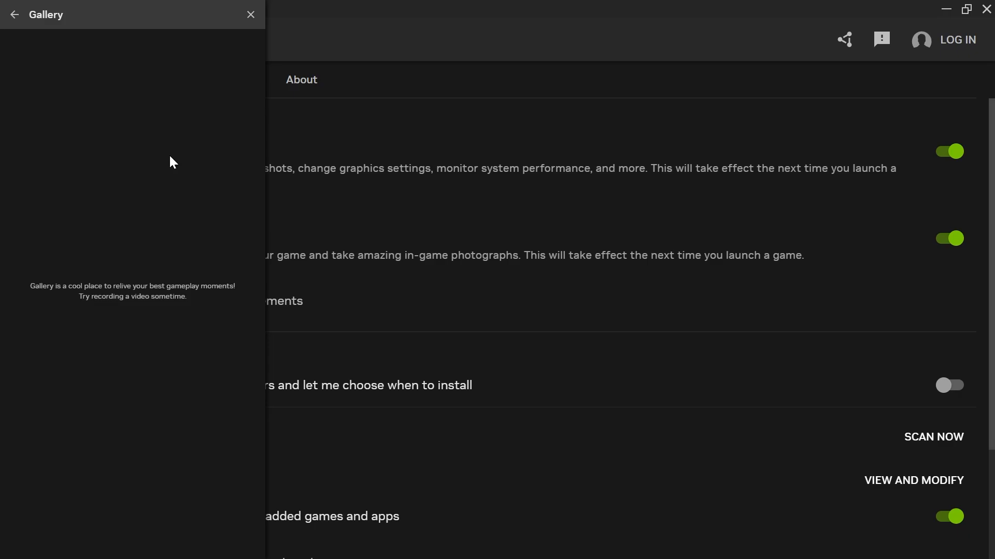
pyautogui.moveTo(178, 139)
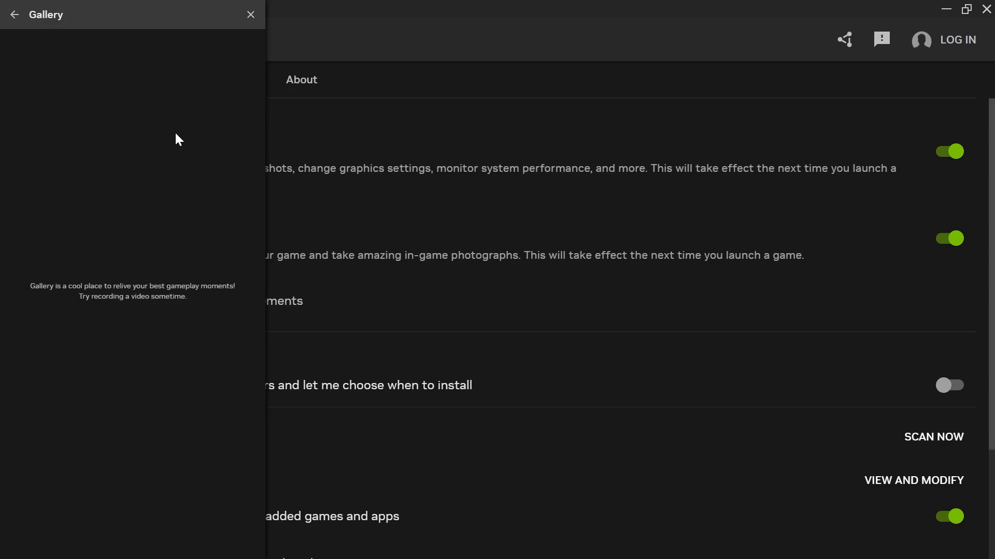